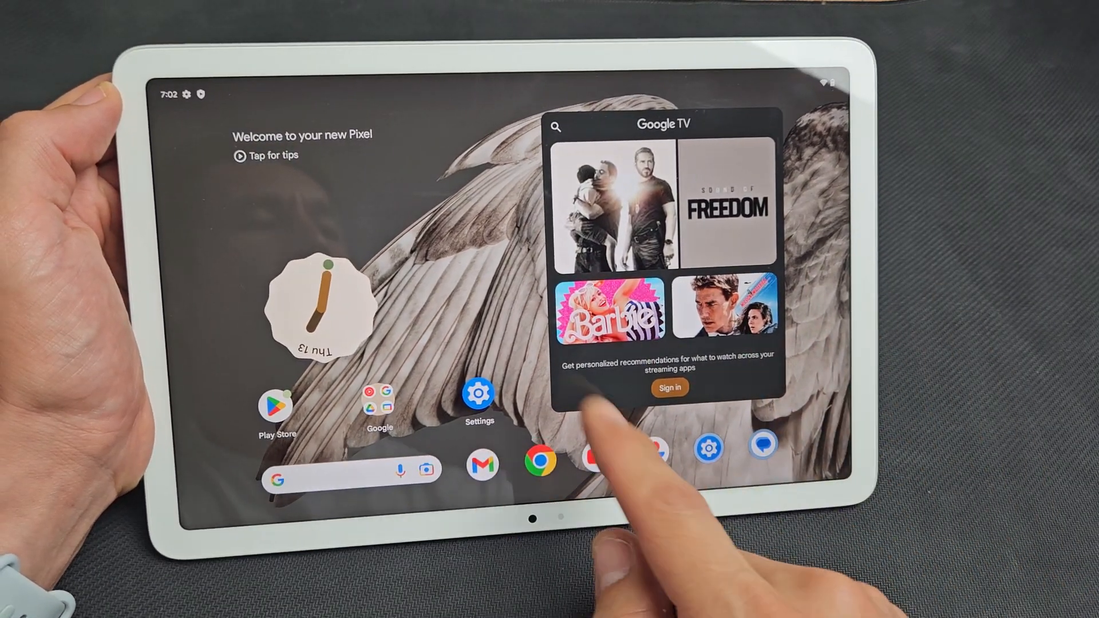
Launch Settings from the home screen and scroll the main list toward Display.
click(478, 392)
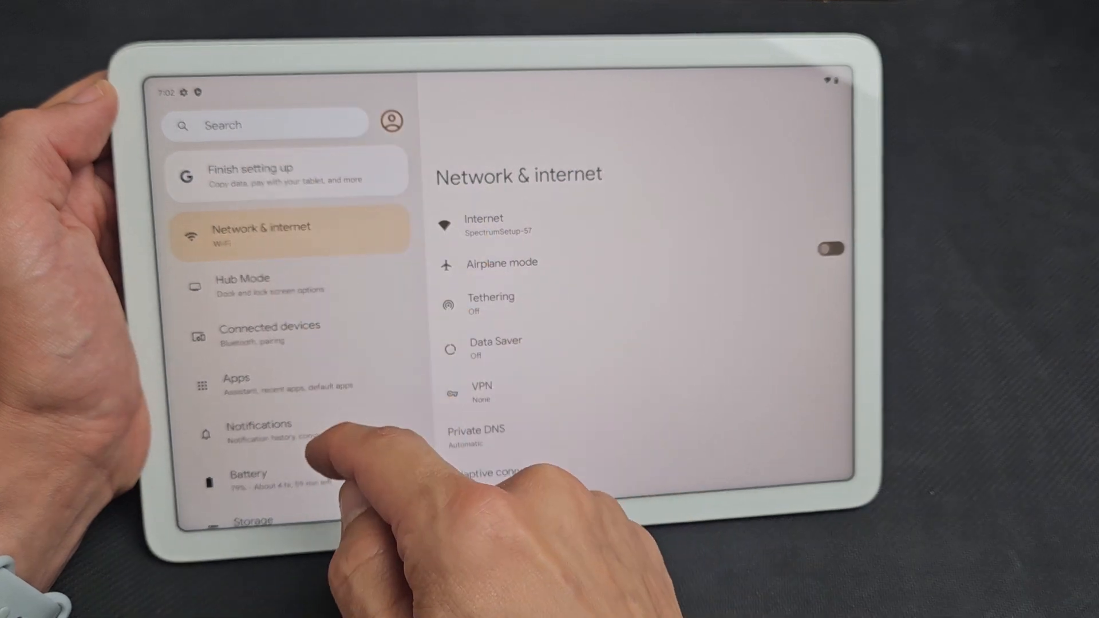
scroll(down, 3)
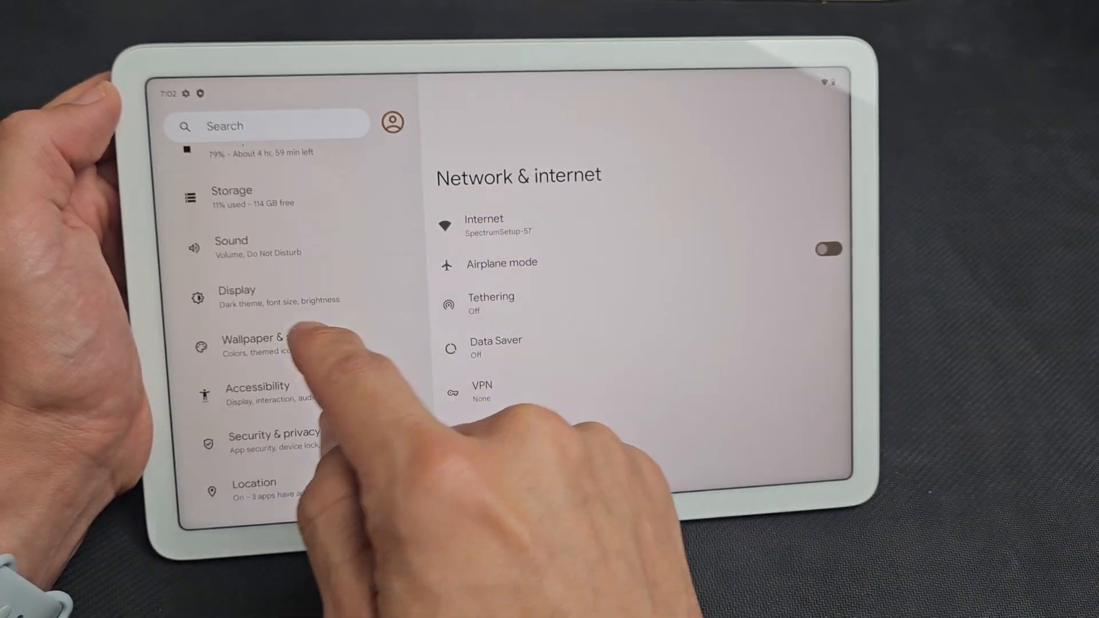
Open the Display page from the left settings list.
click(236, 295)
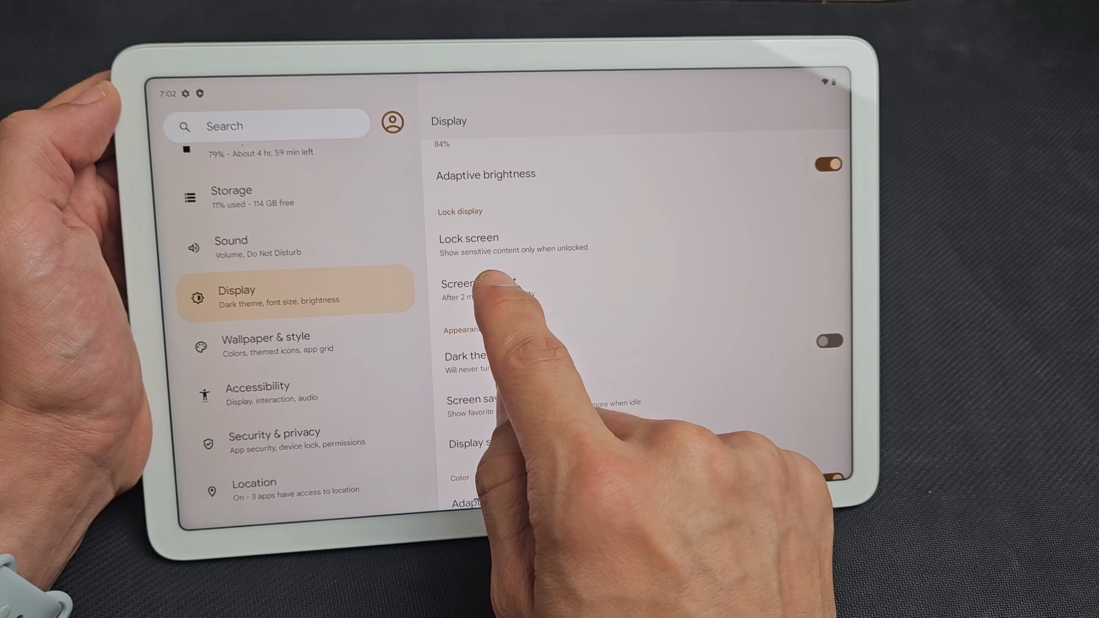
Choose the 1 minute Screen timeout option and go back to the Display page.
click(484, 287)
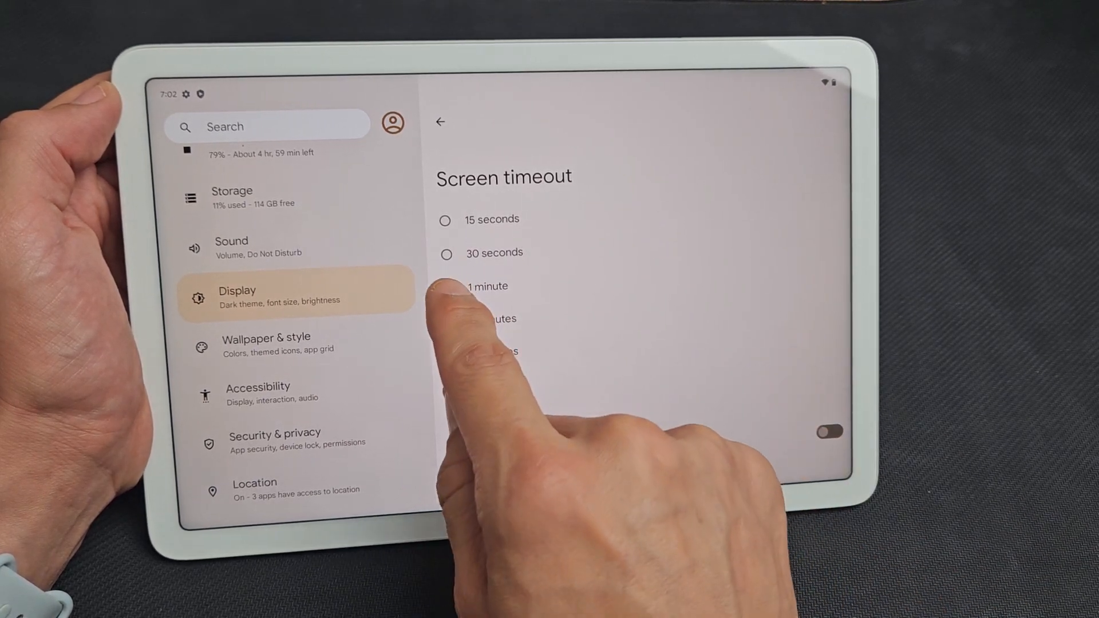
click(446, 286)
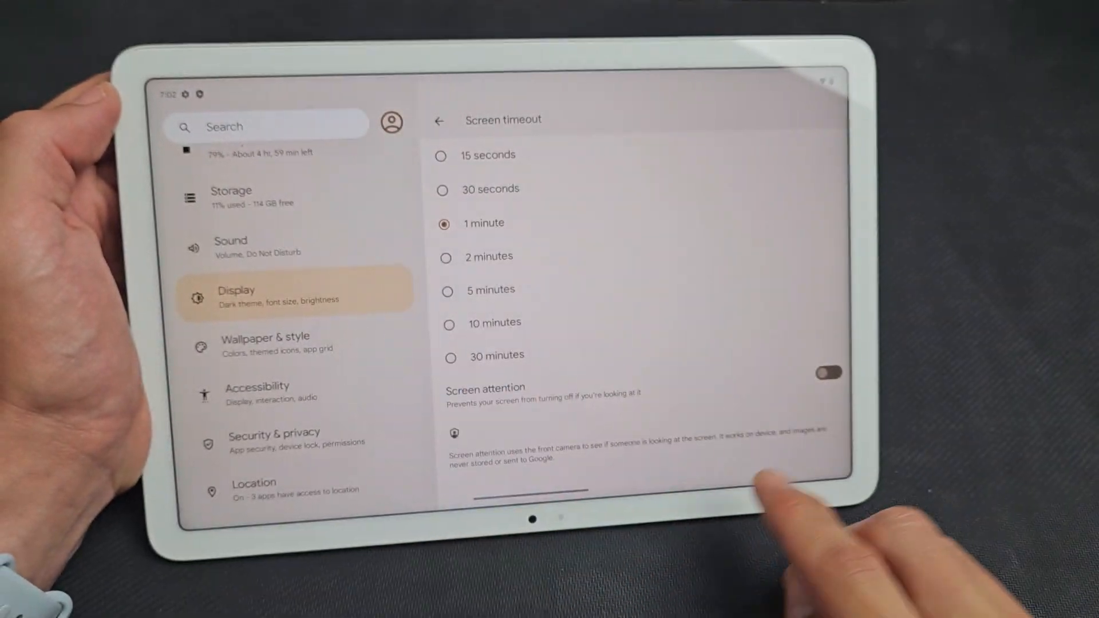
click(827, 373)
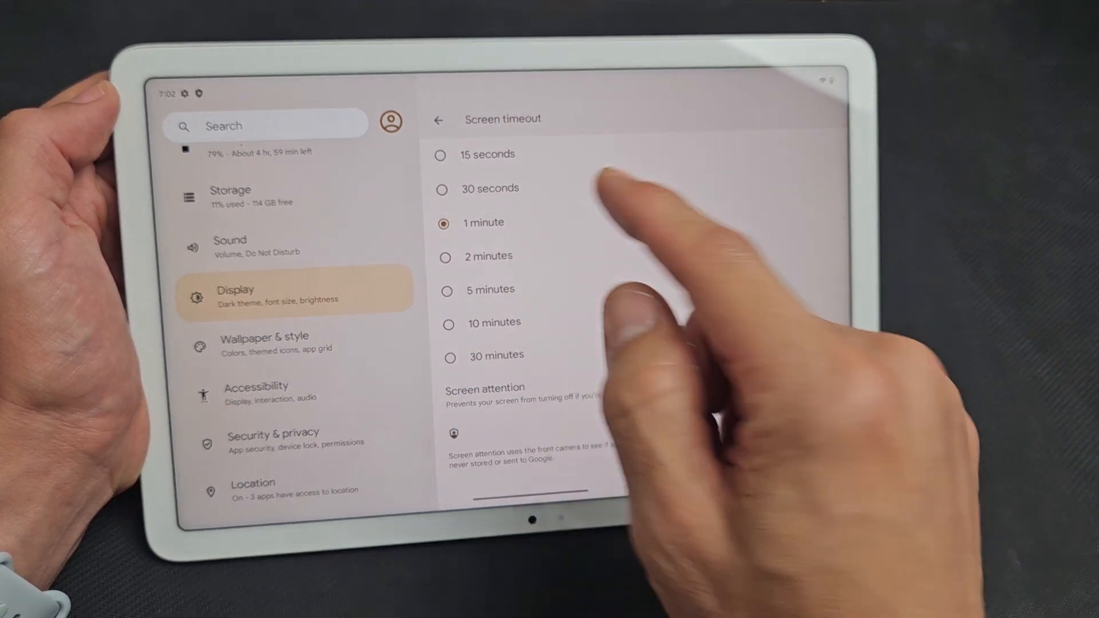
click(438, 119)
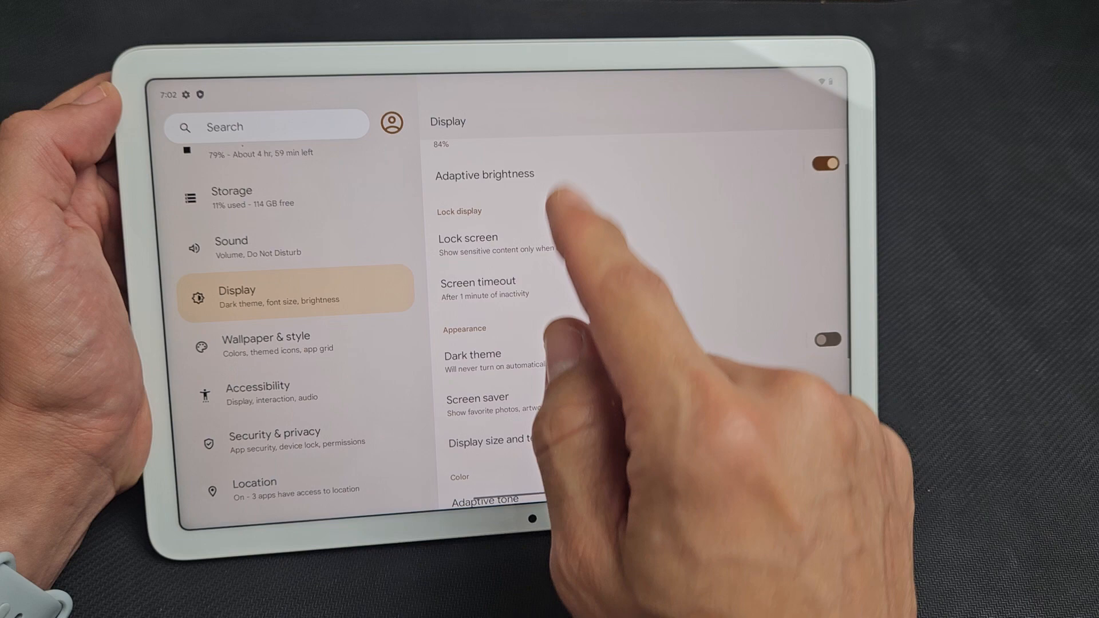